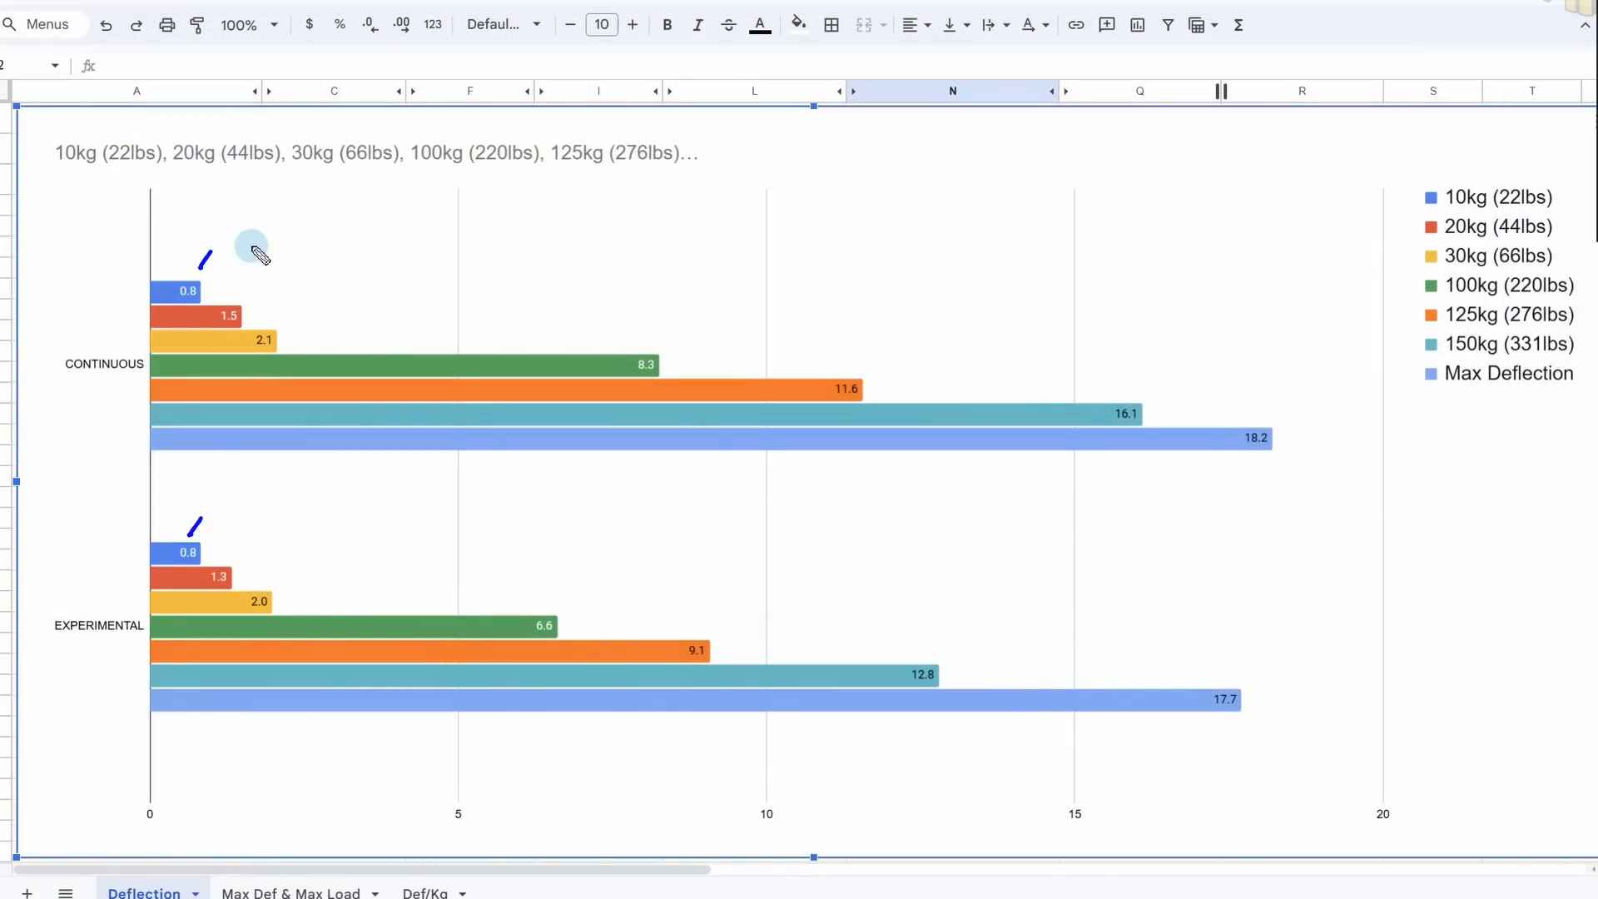
mouse_move(225, 566)
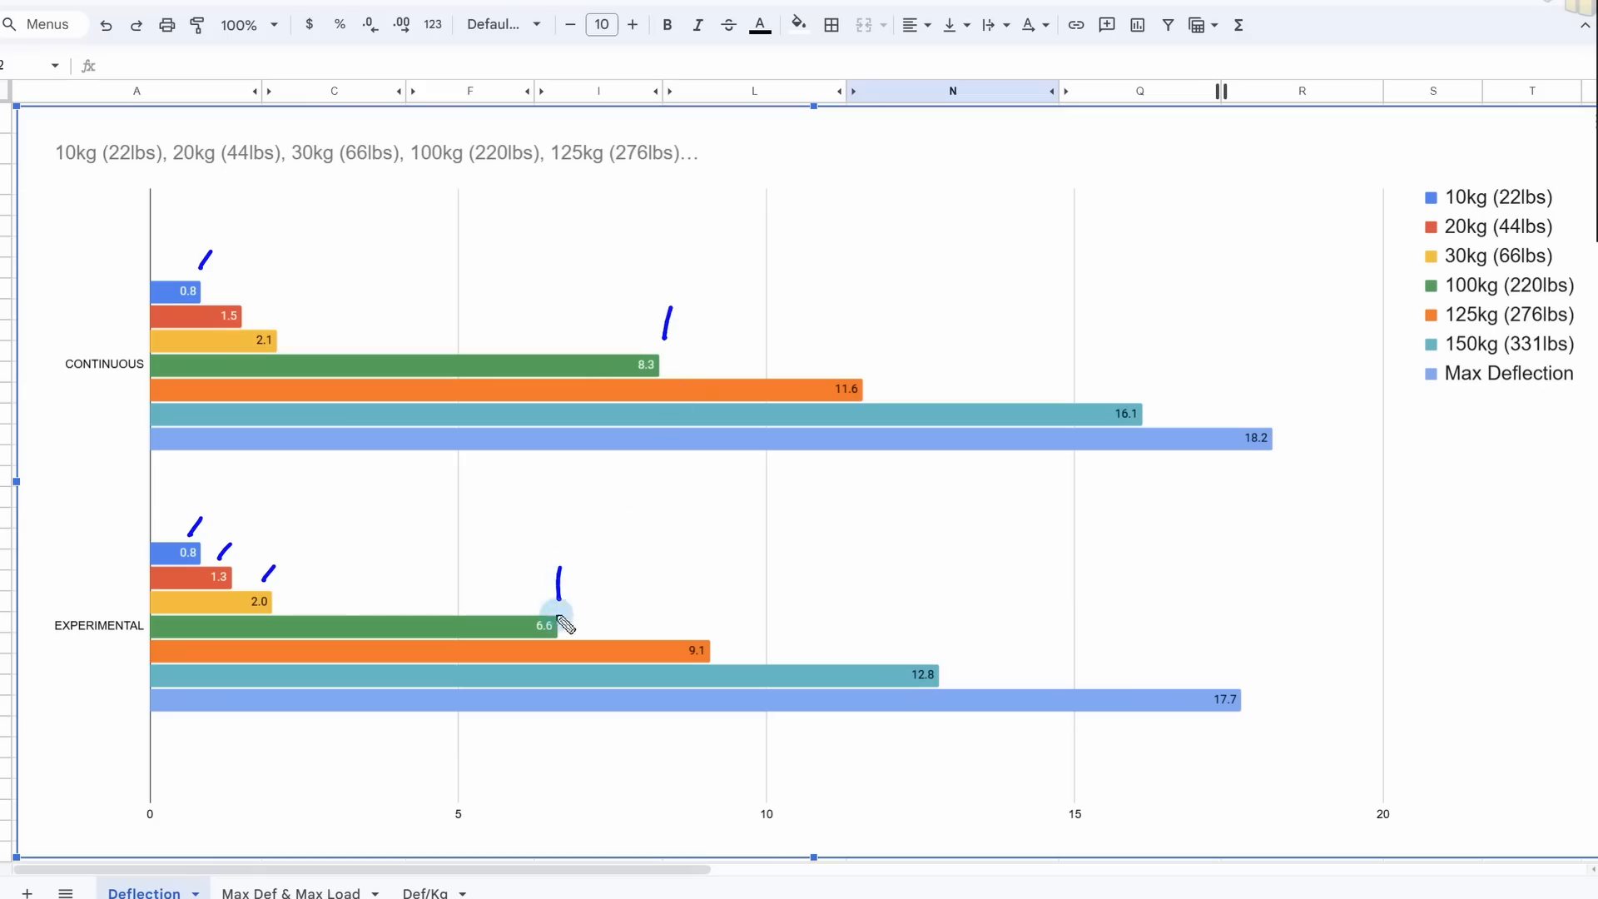
mouse_move(647, 398)
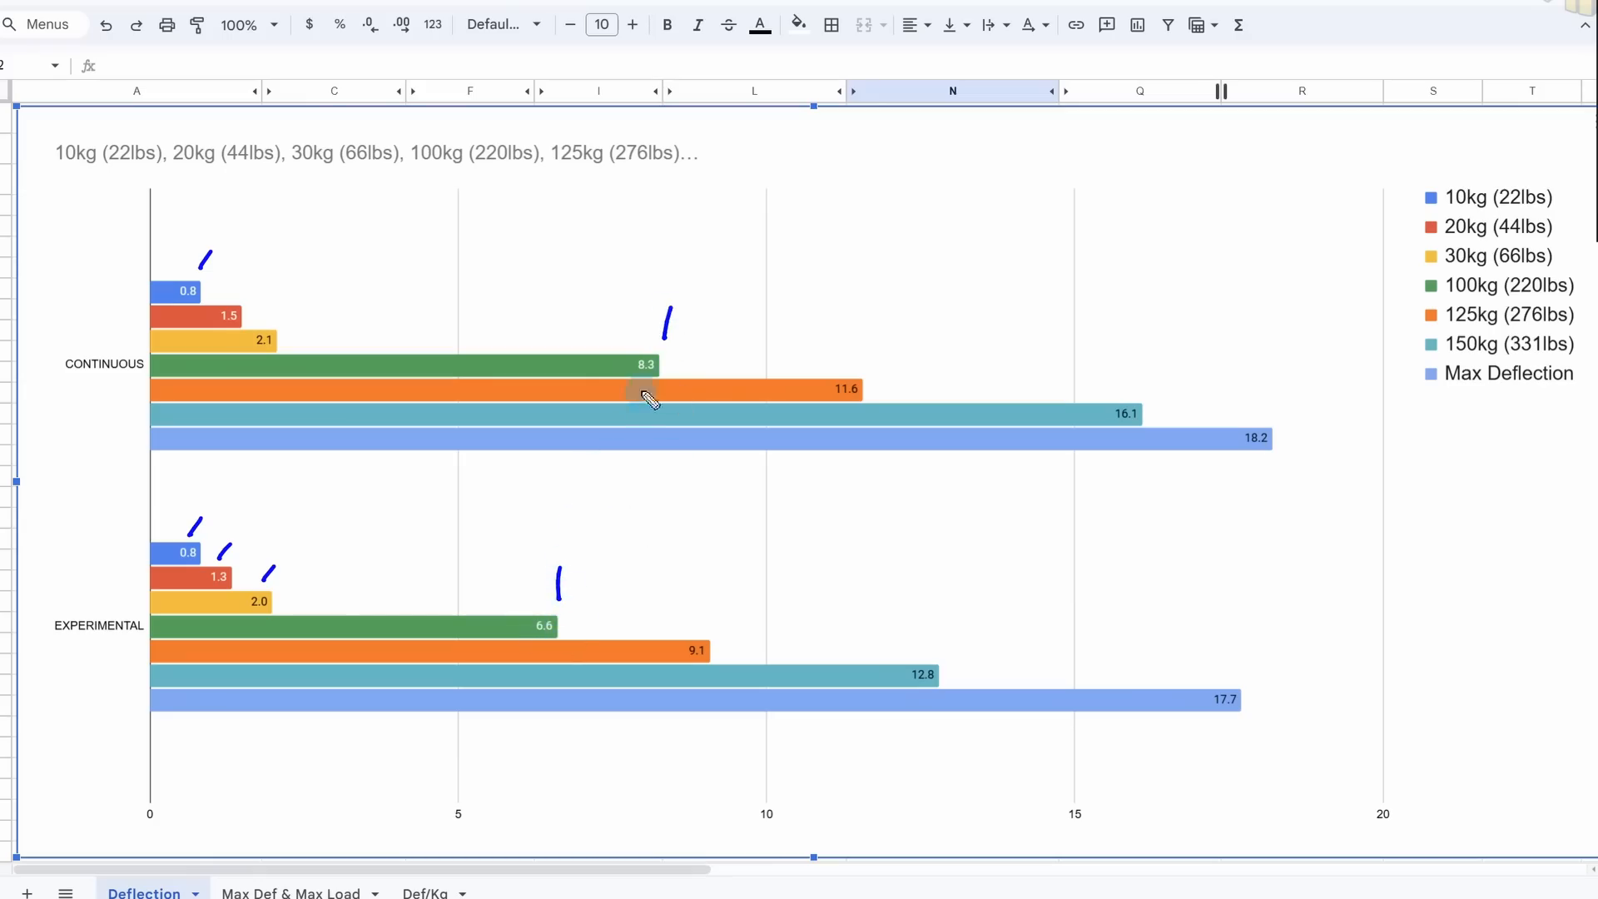
mouse_move(721, 657)
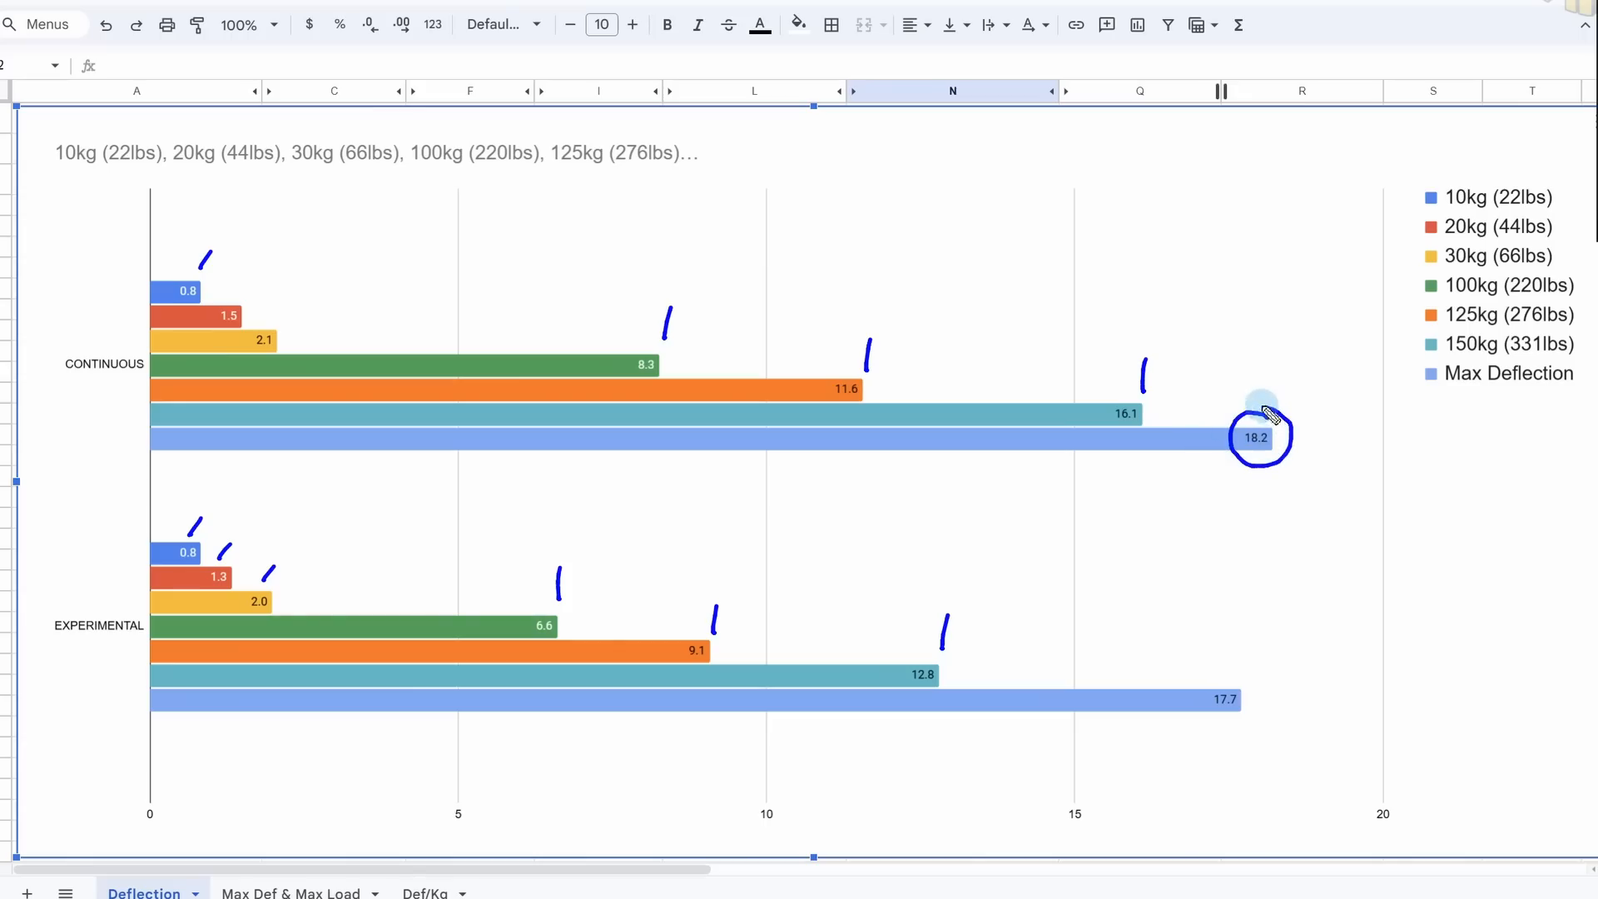
mouse_move(1230, 682)
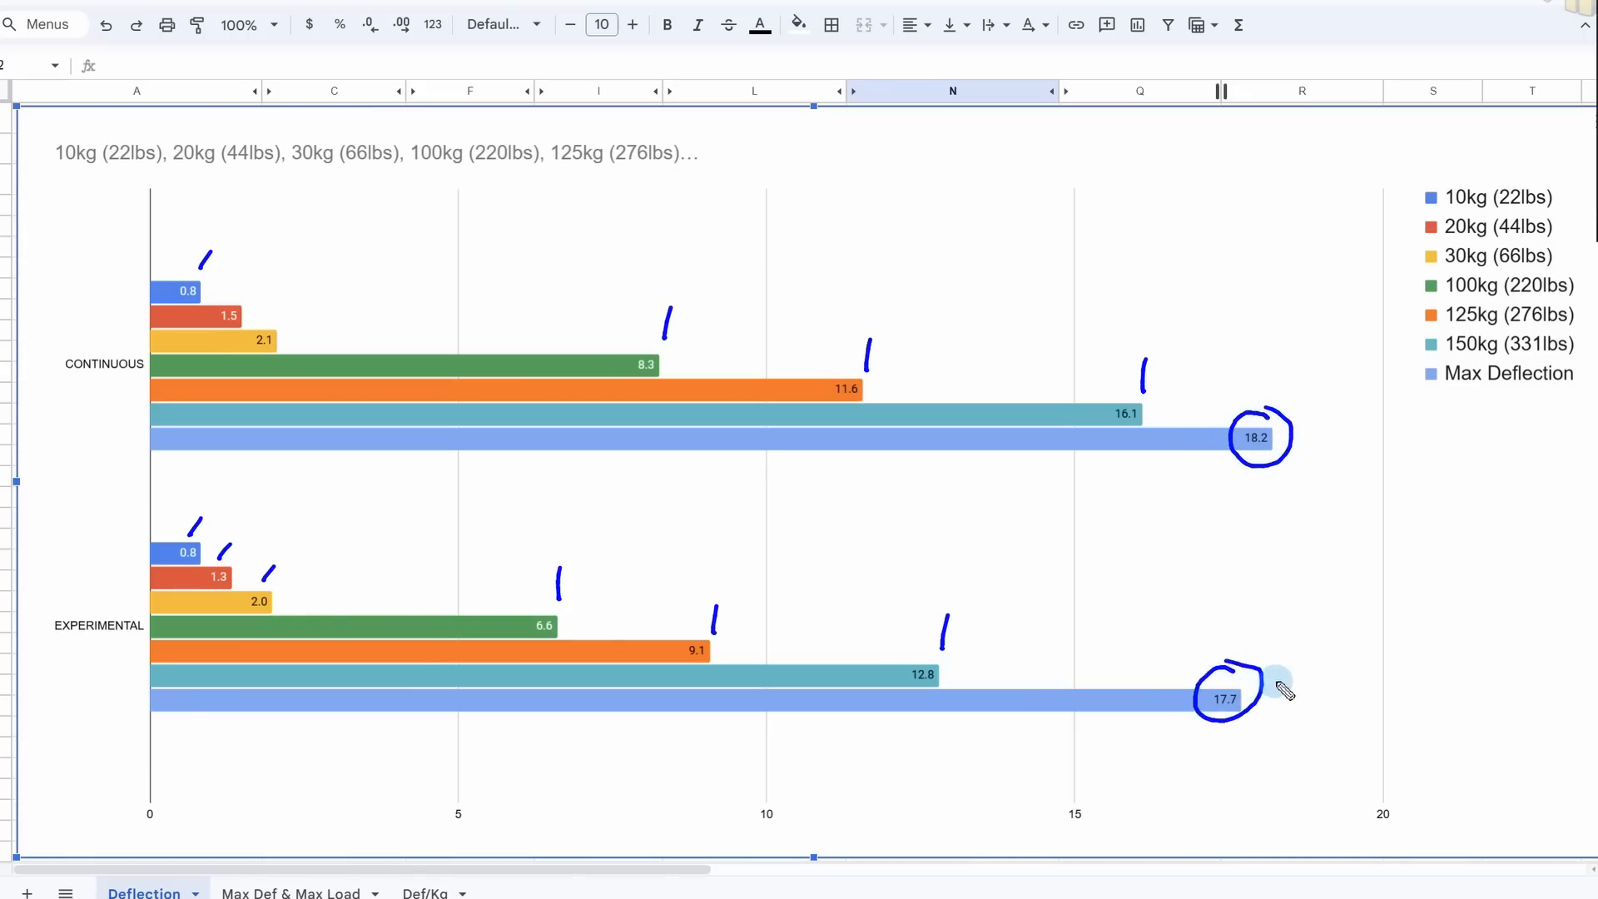
- Go to the Max Def & Max Load sheet and stroke beside the 151.9 Continuous load bar
click(290, 893)
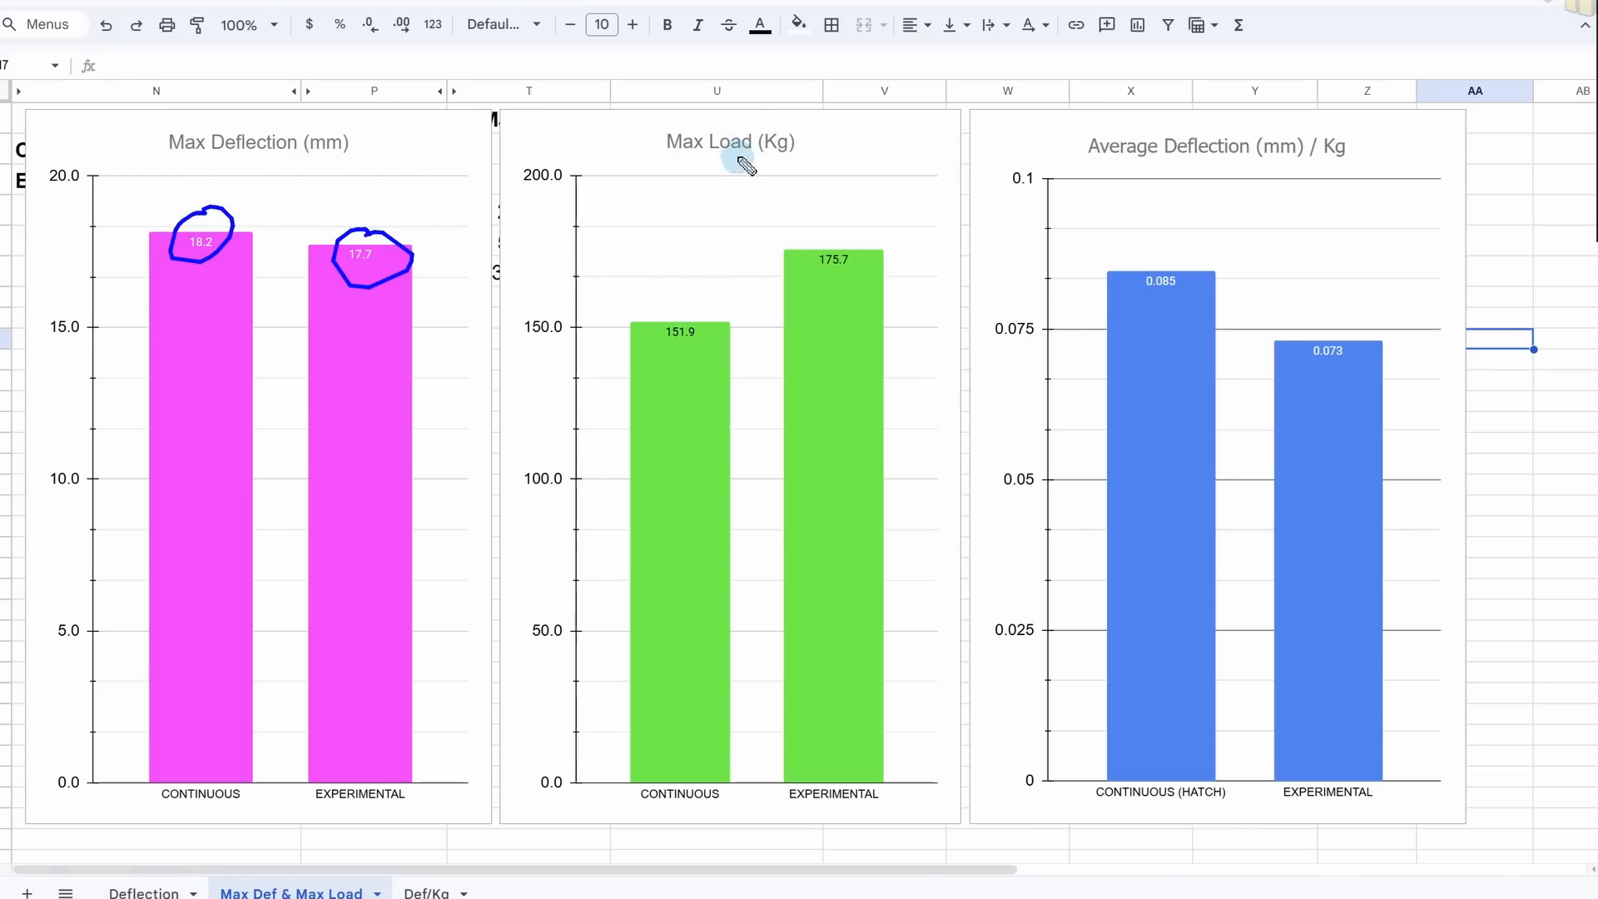
mouse_move(855, 323)
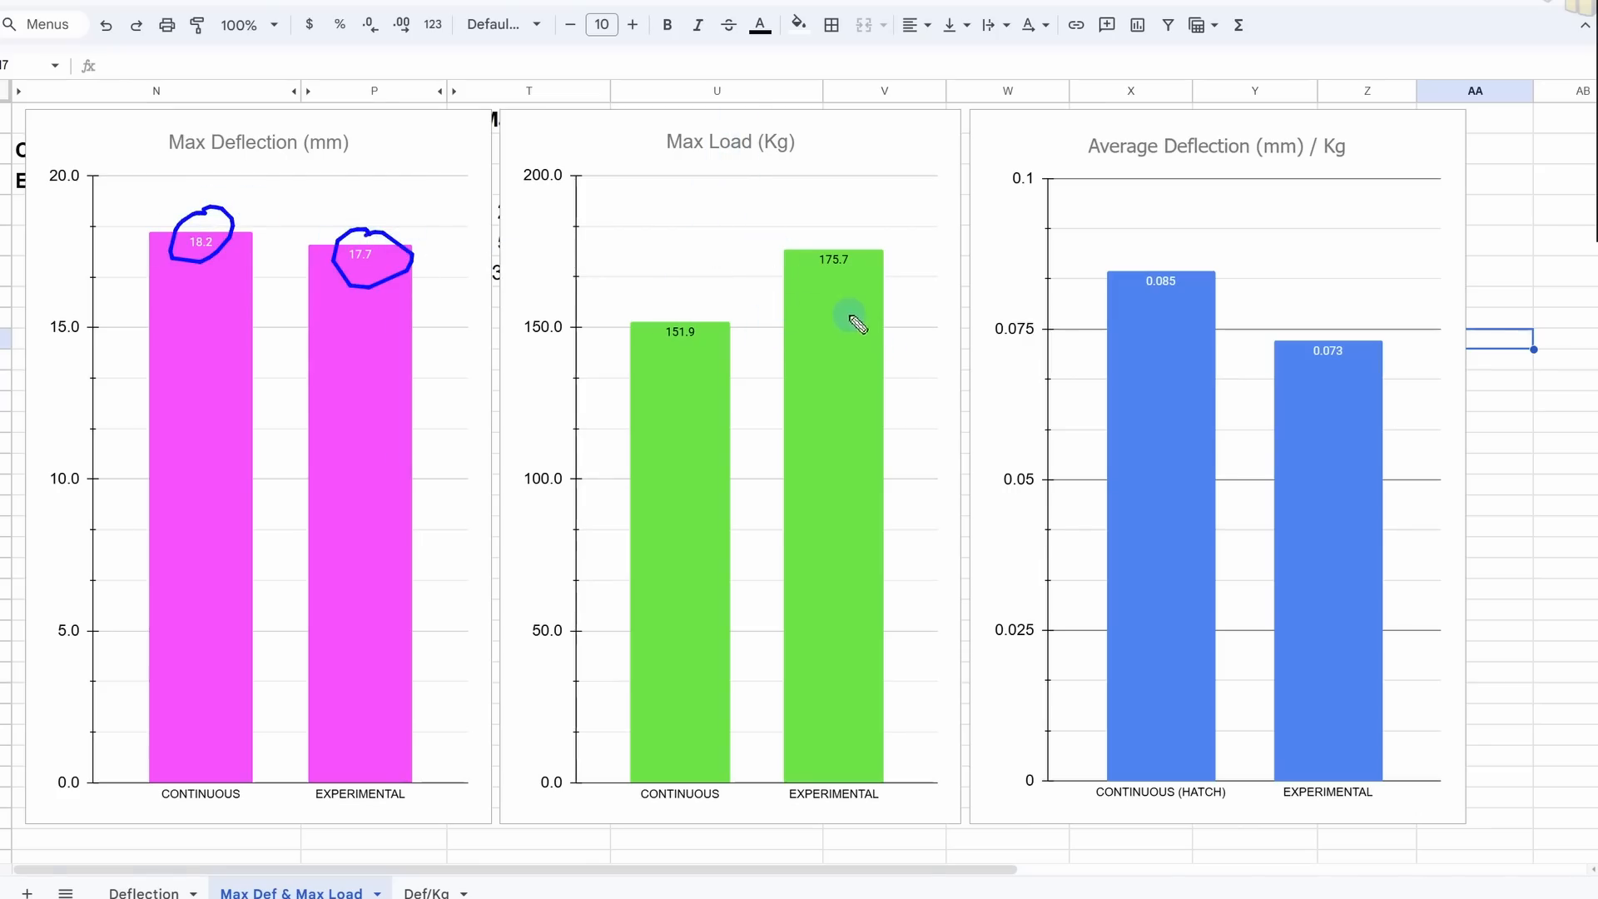
mouse_move(736, 320)
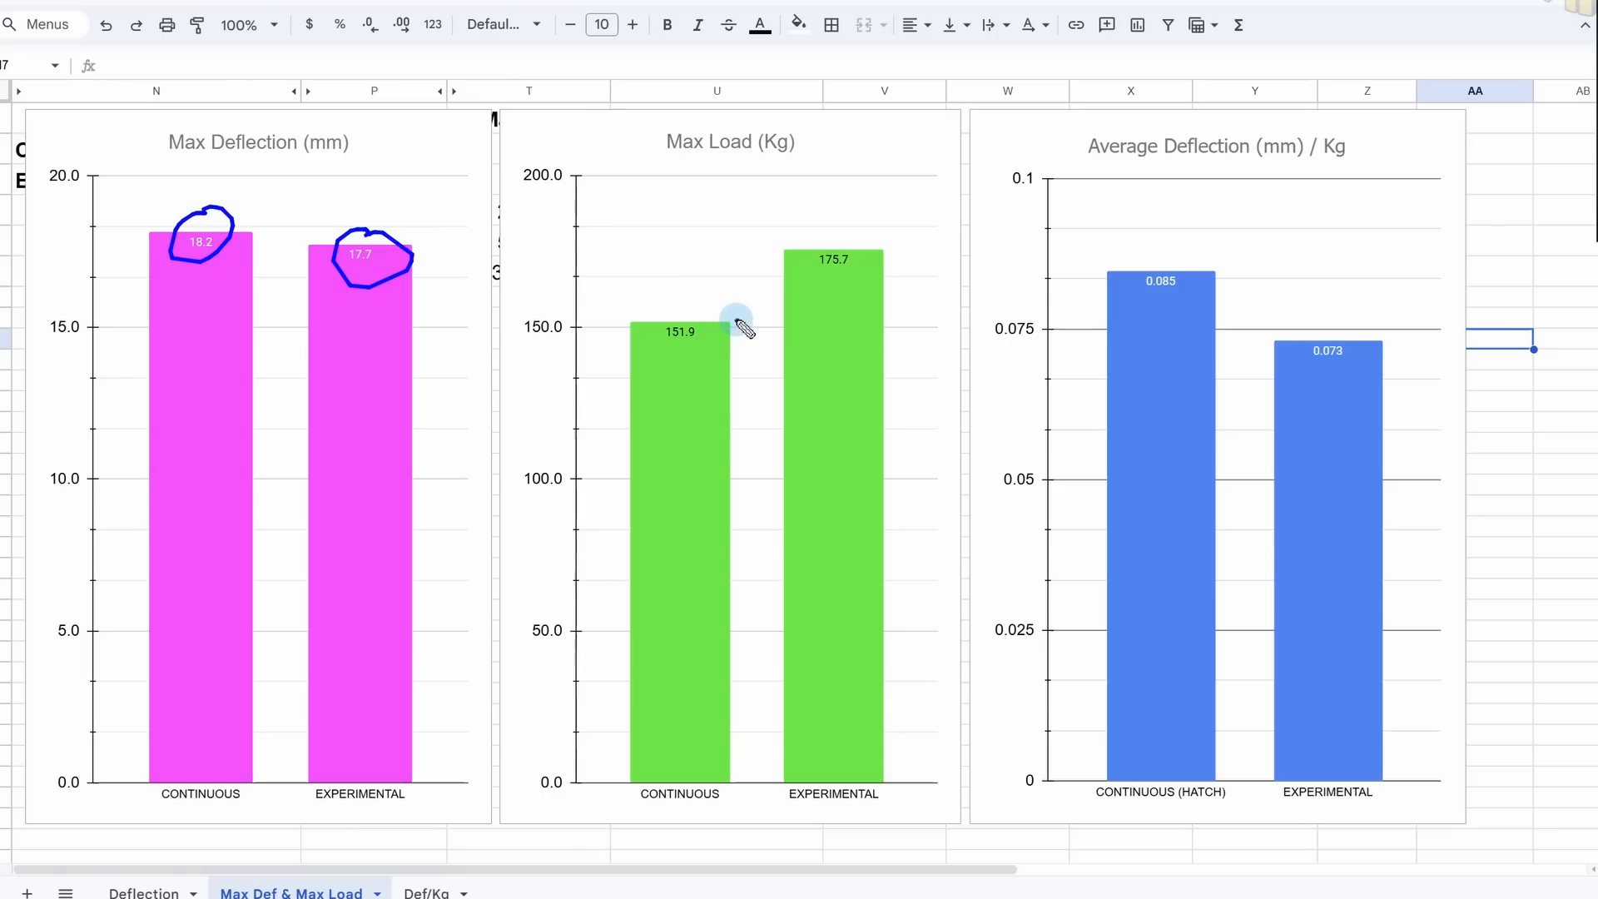
drag(734, 325, 762, 319)
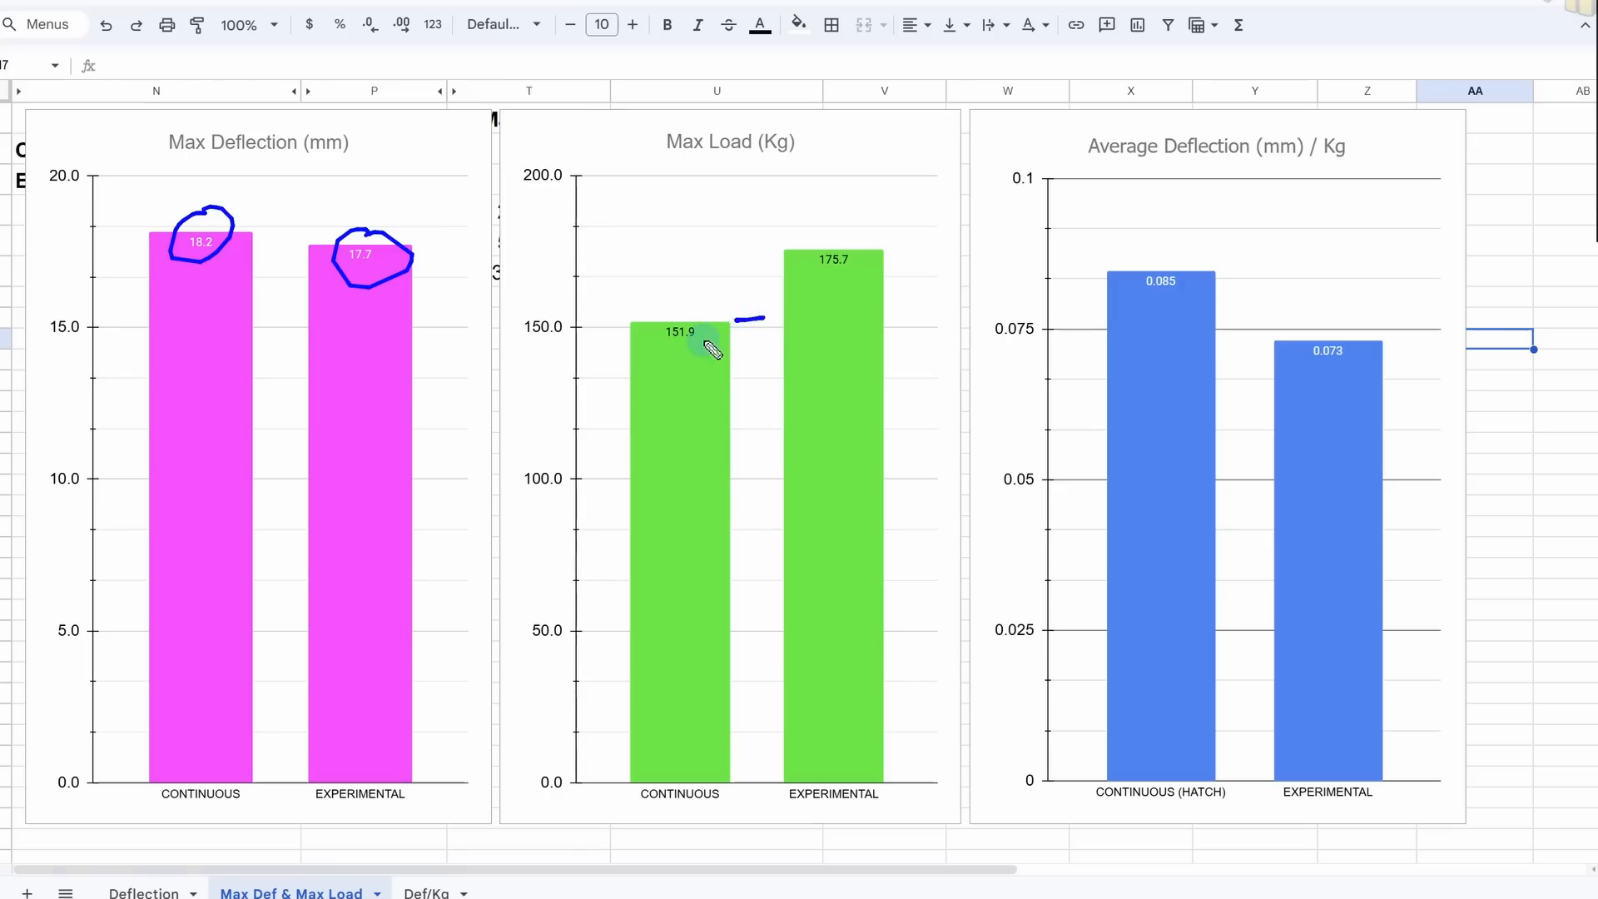
mouse_move(882, 258)
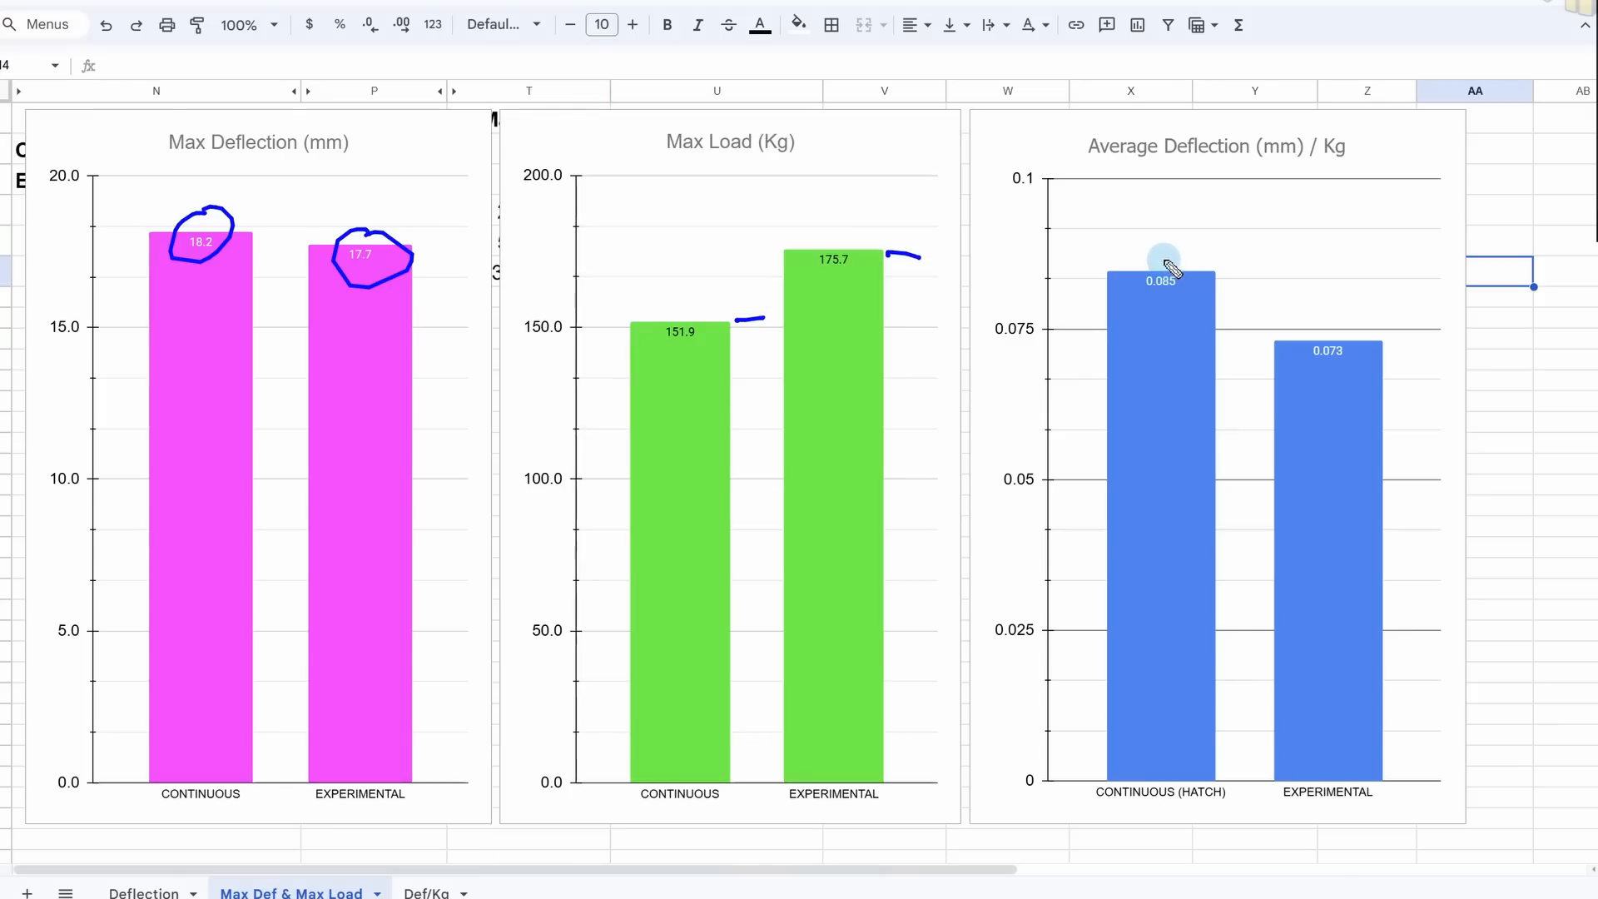
mouse_move(1174, 303)
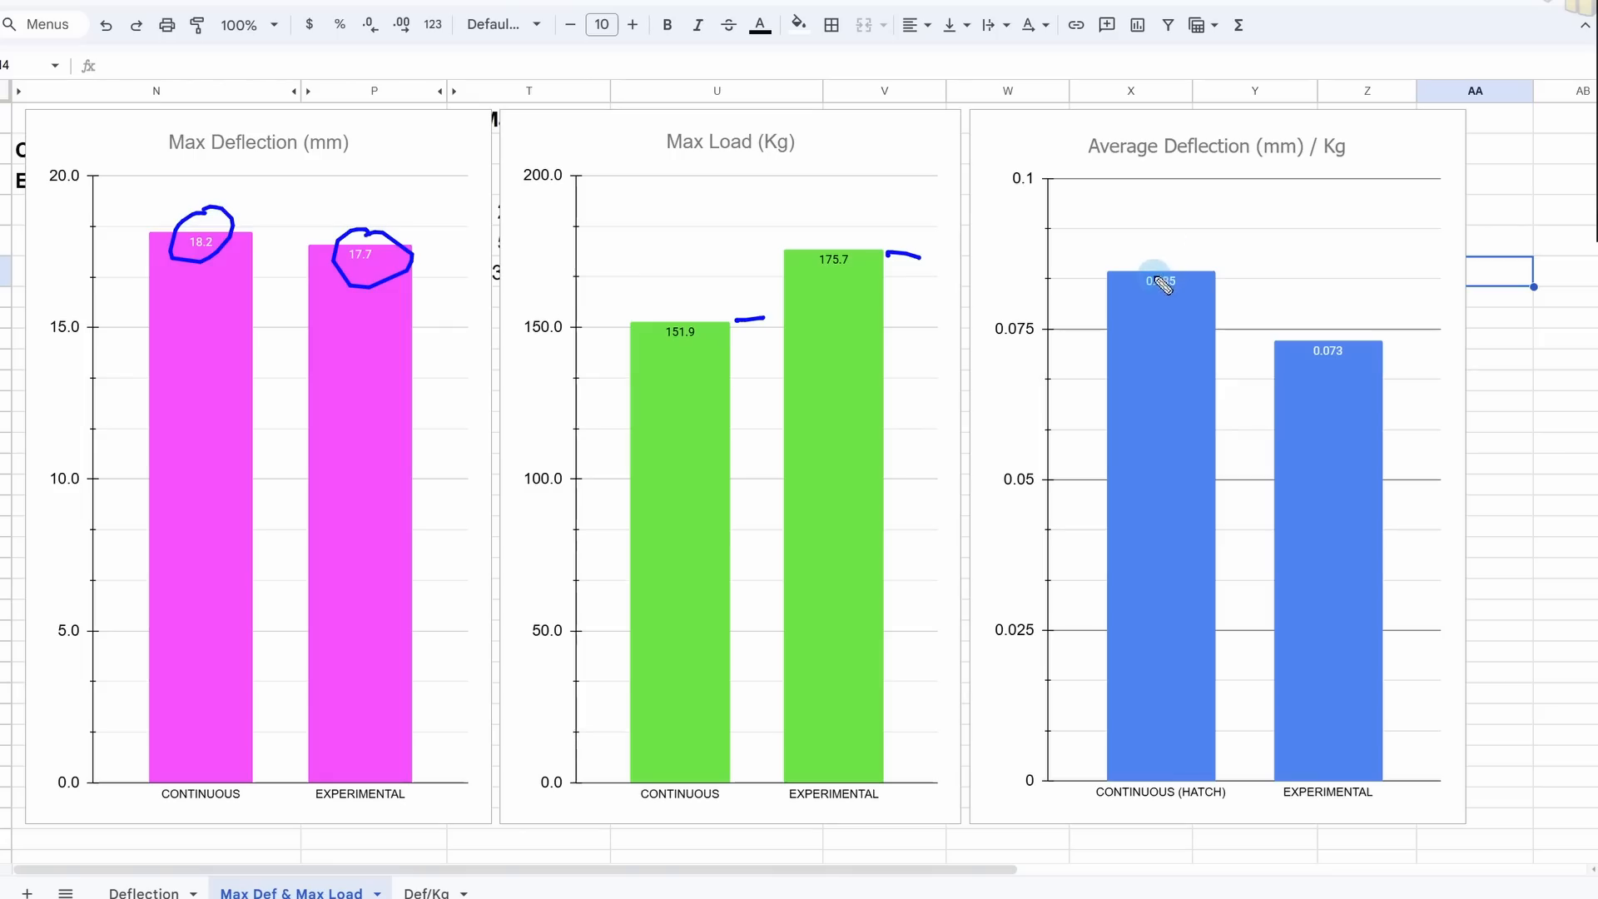
mouse_move(1184, 265)
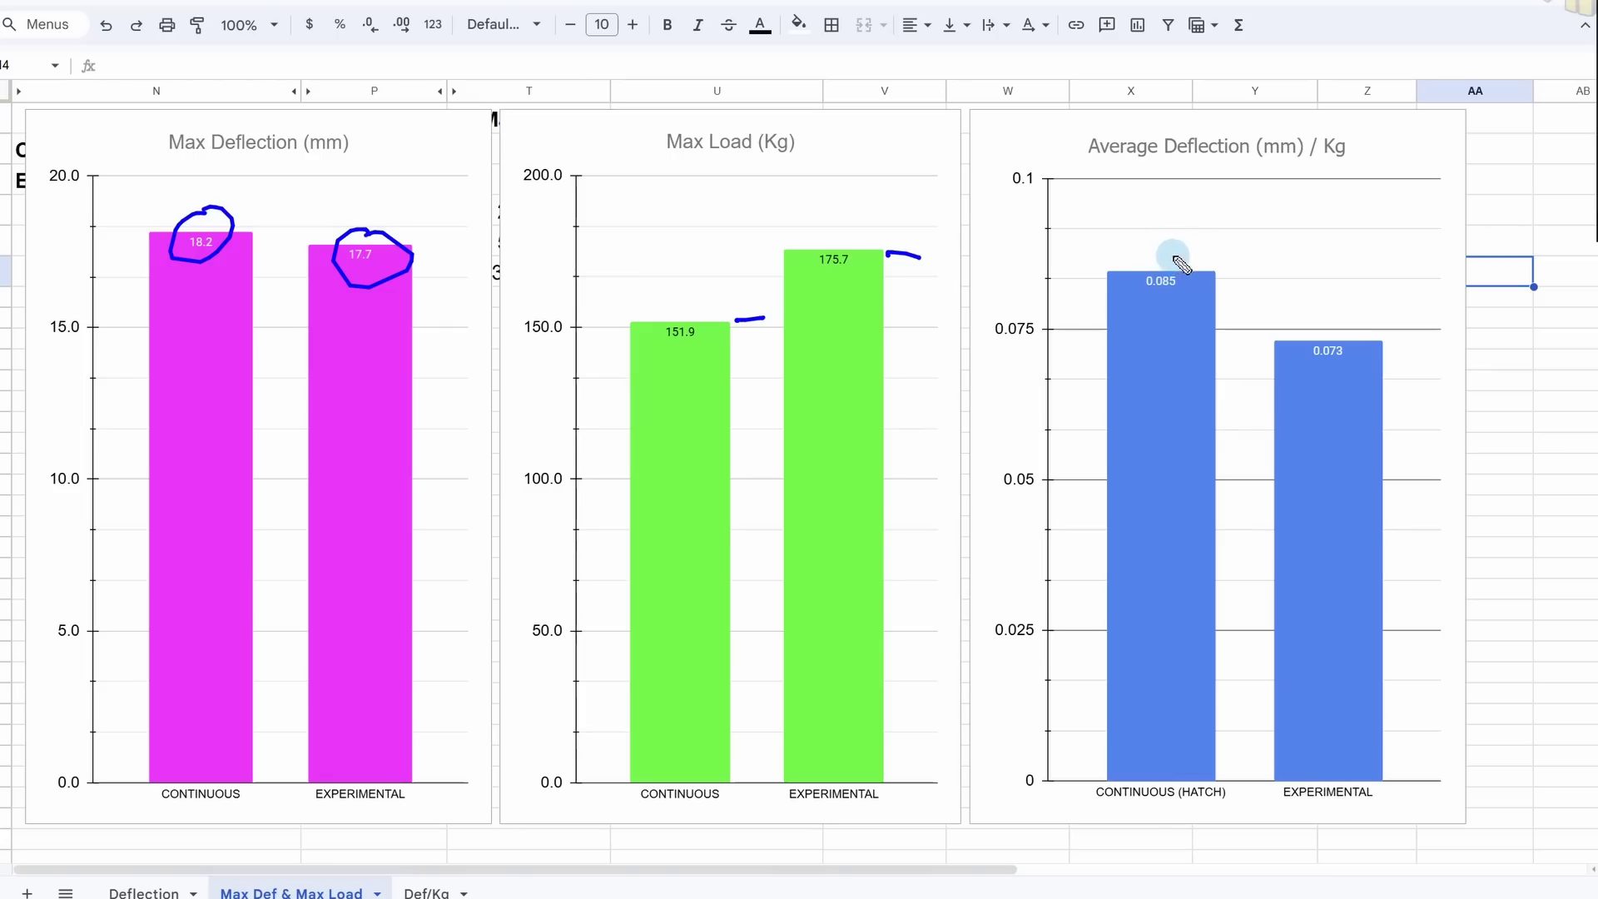
- Circle the 0.085 average deflection value and mark above the 175.7 max load bar
drag(1177, 250, 1158, 284)
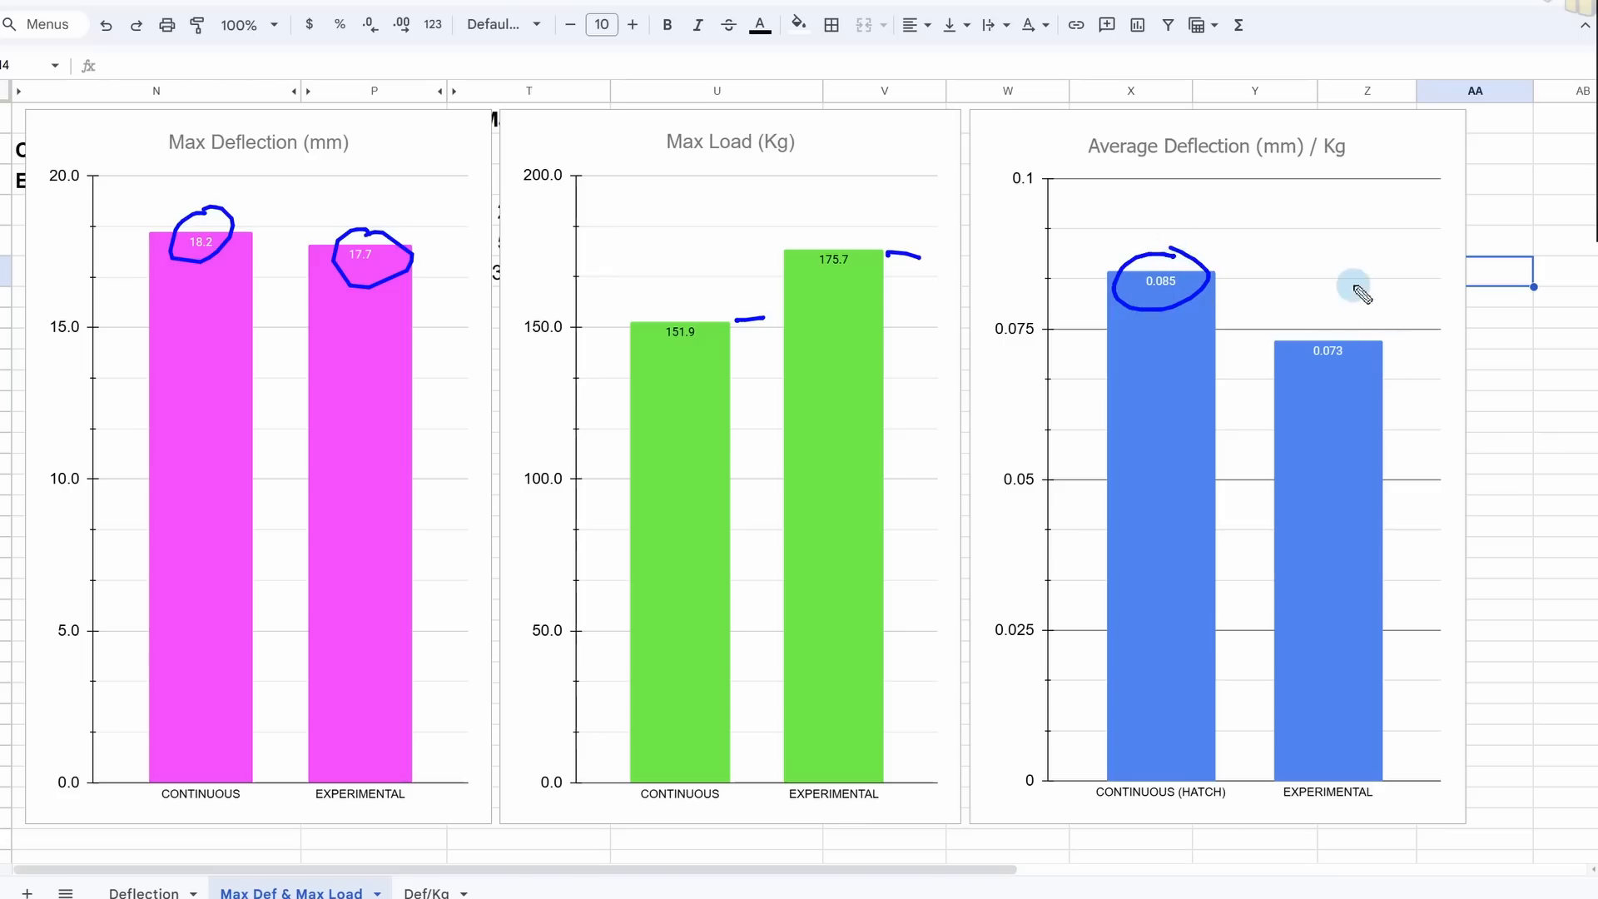
mouse_move(1363, 376)
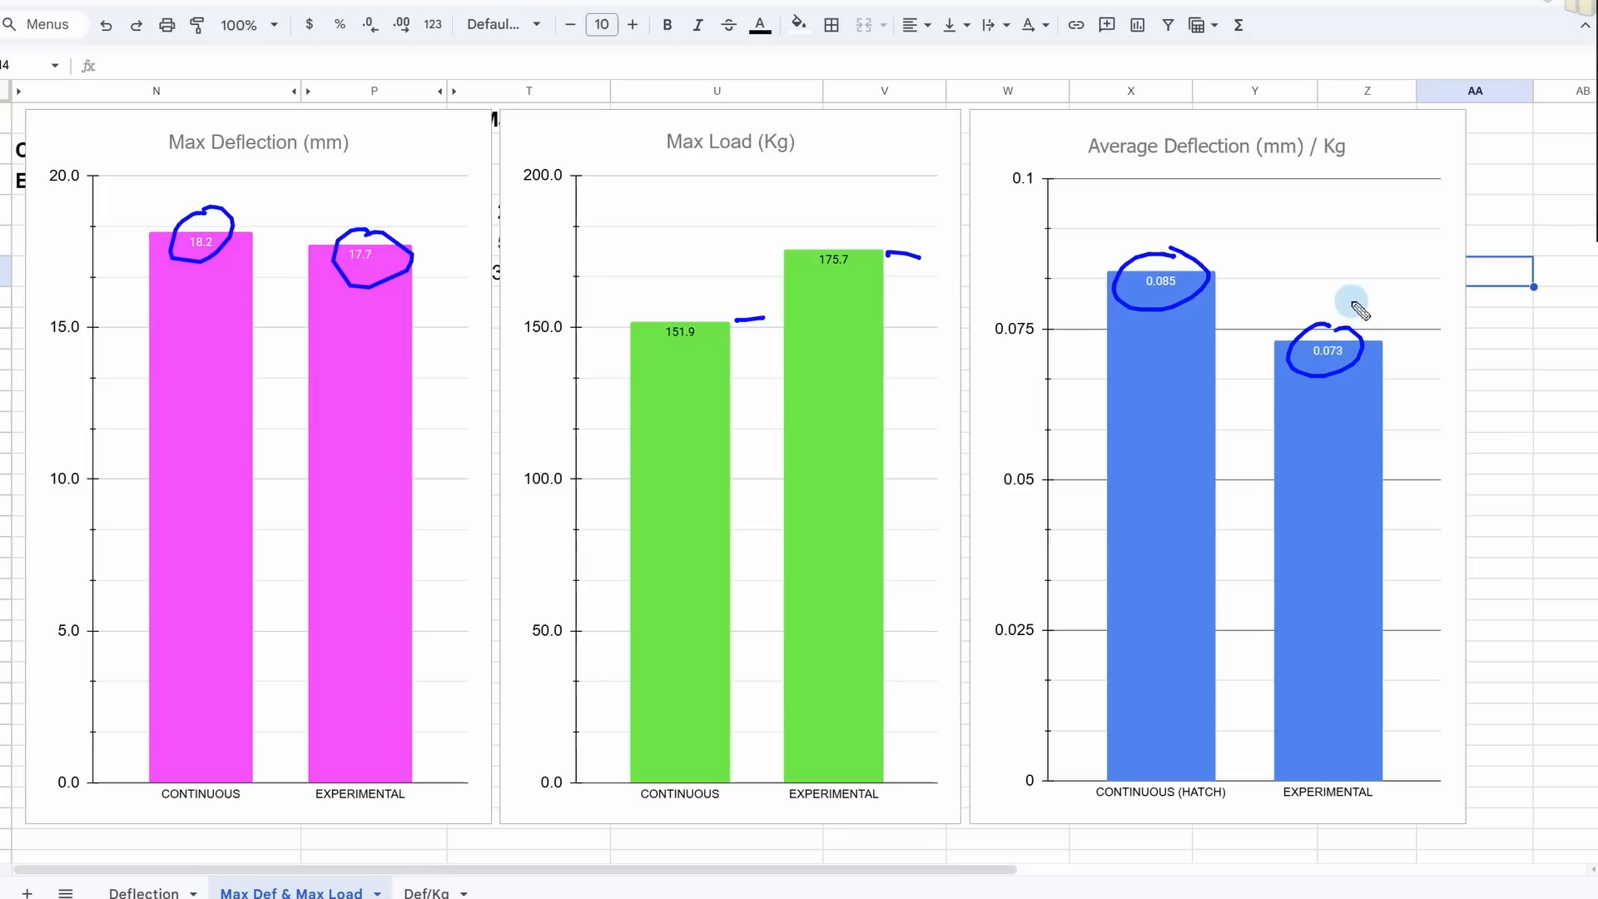
mouse_move(1208, 328)
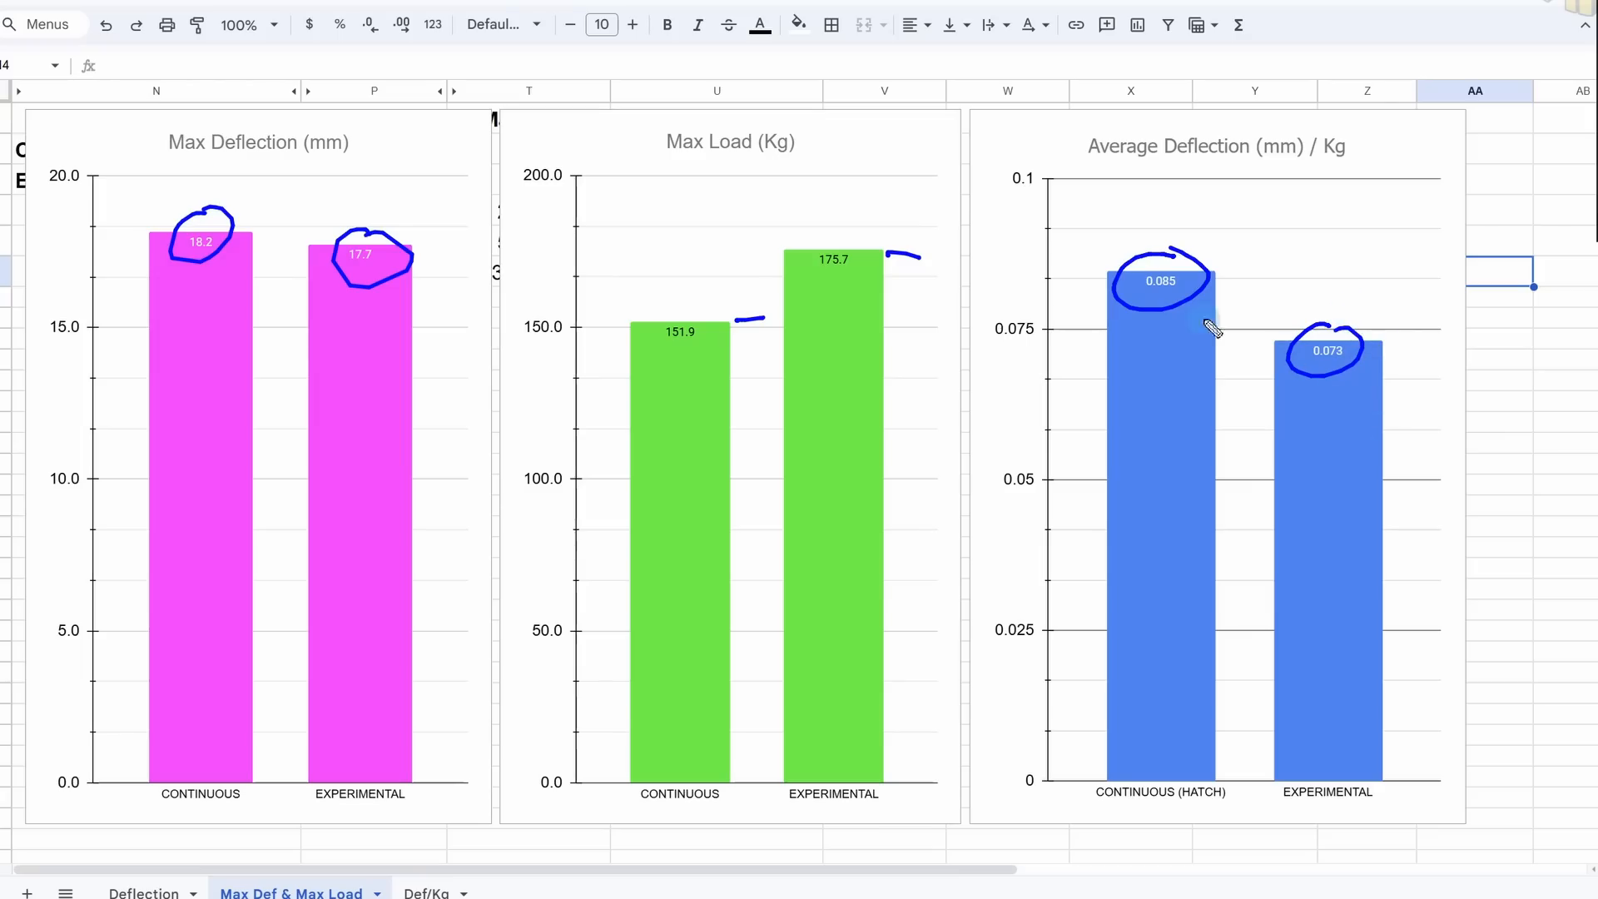
mouse_move(918, 383)
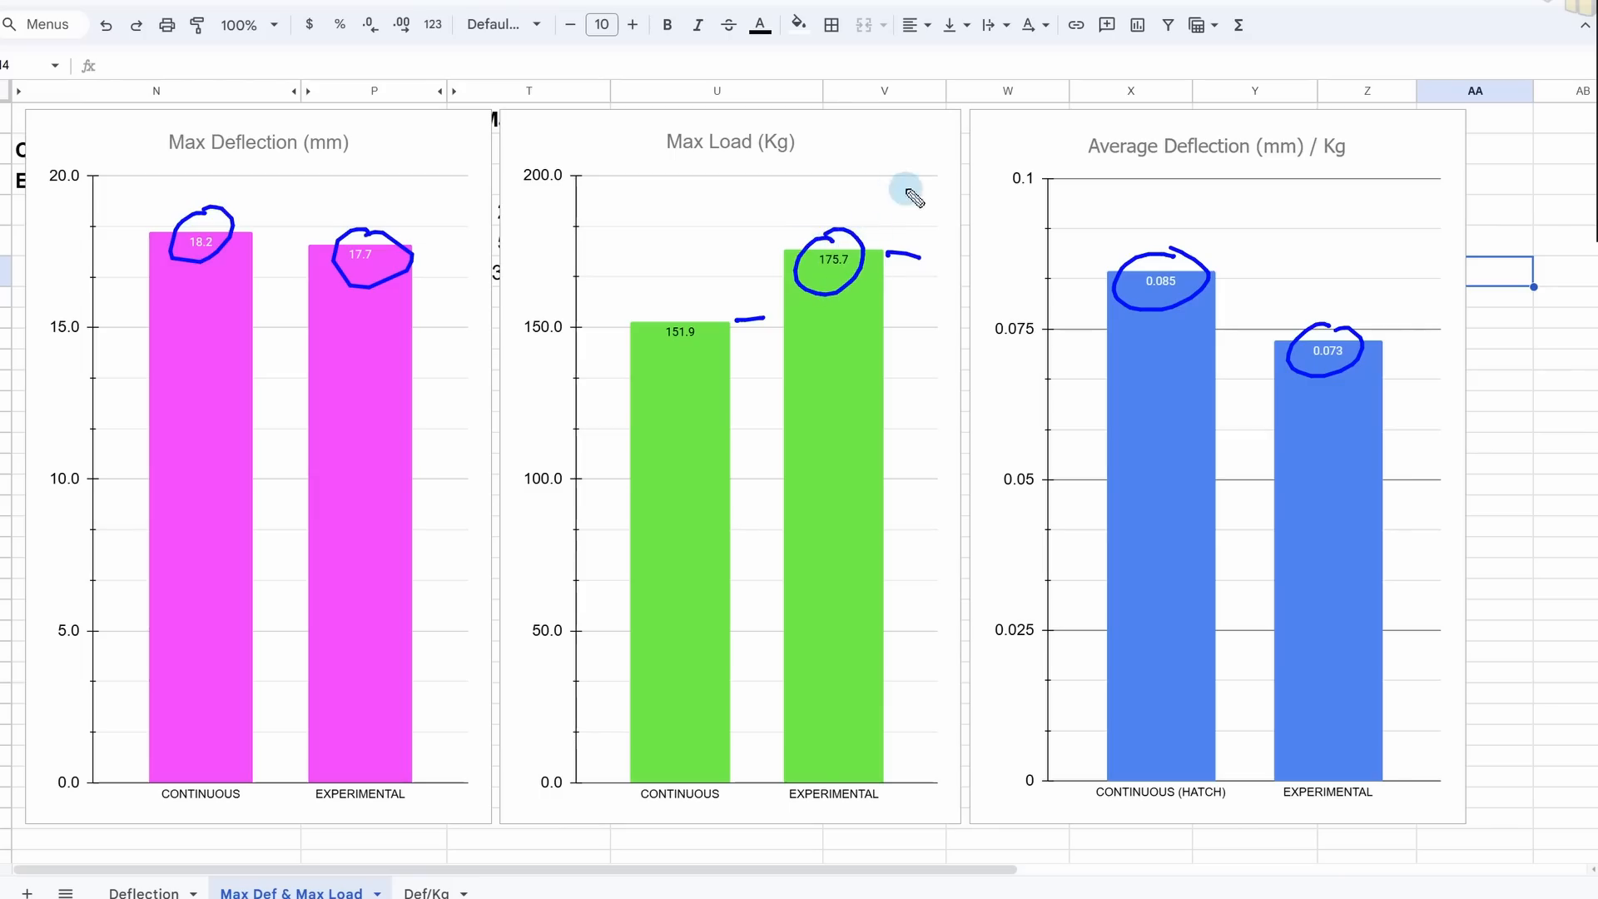
drag(907, 191, 798, 204)
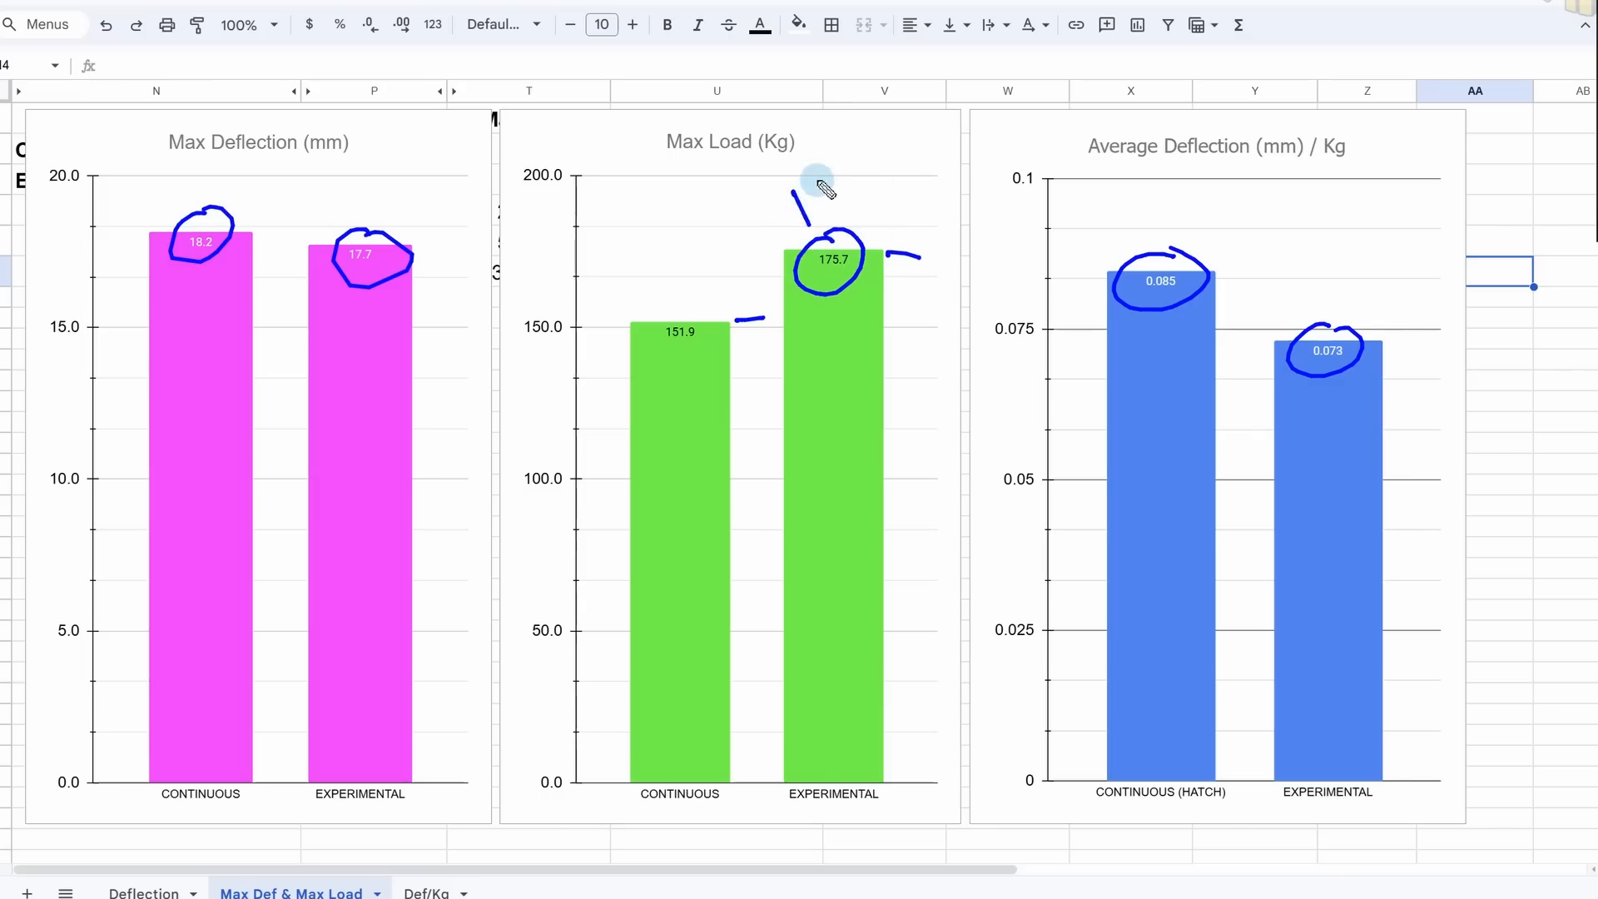